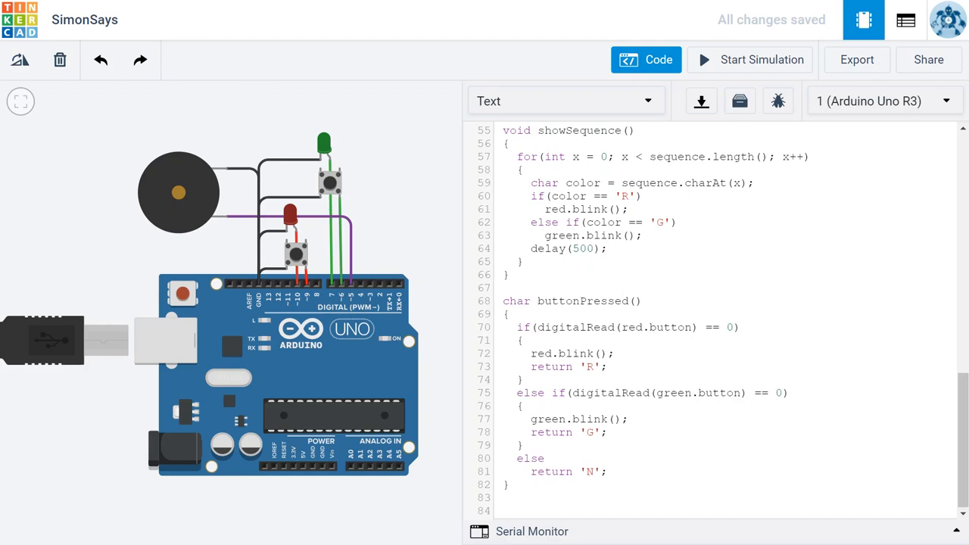
Add an empty 'bool matchSequence()' function with braces below buttonPressed()
{"action": "type", "text": "bool"}
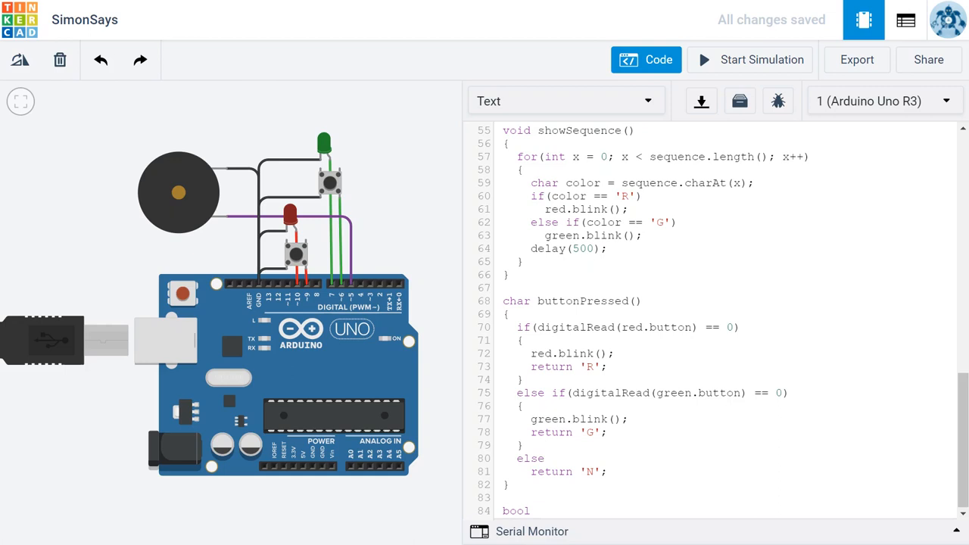
{"action": "type", "text": "matchSequence("}
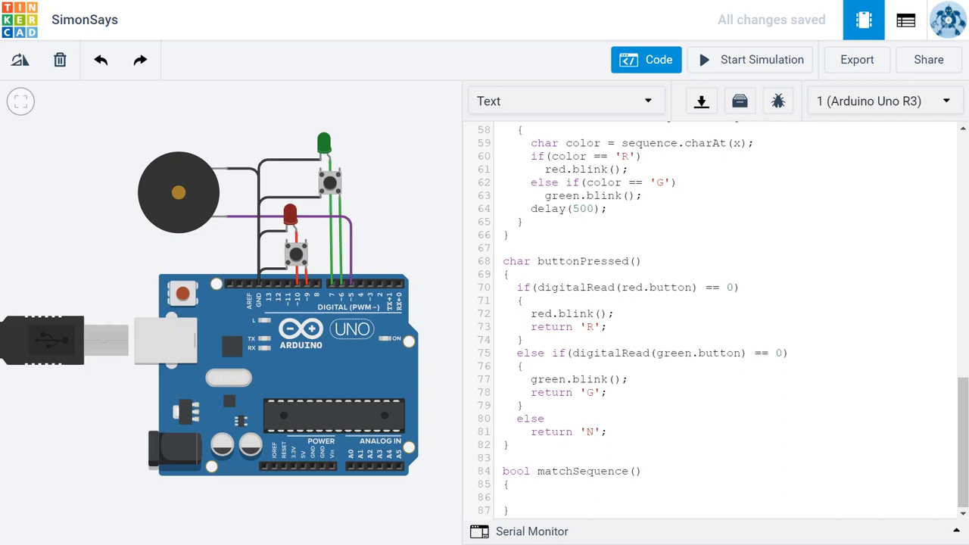
Inside matchSequence, write 'for(int x = 0; x < sequence.length(); x++)' with braces, modelled on showSequence
{"action": "left_click", "coordinate": [518, 497]}
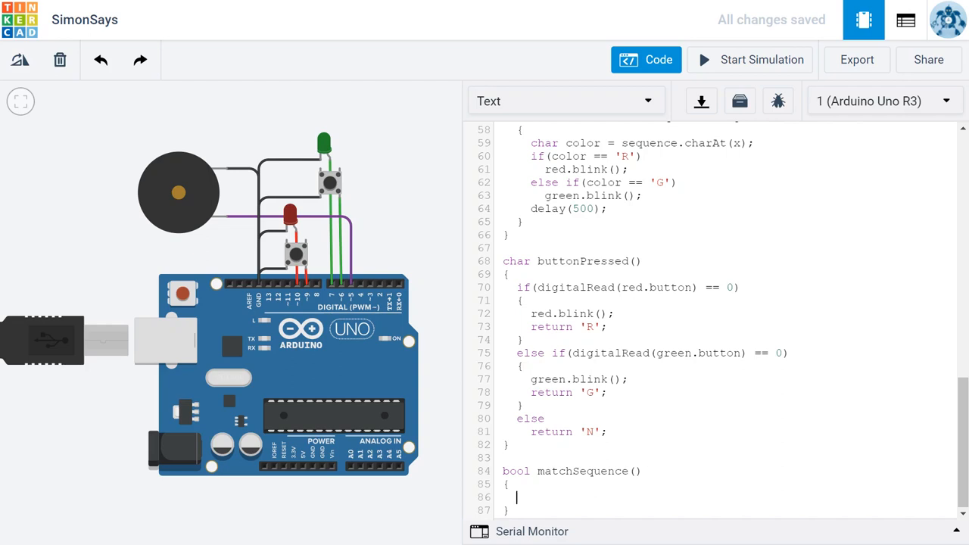
{"action": "scroll", "scroll_direction": "up", "scroll_amount": 3}
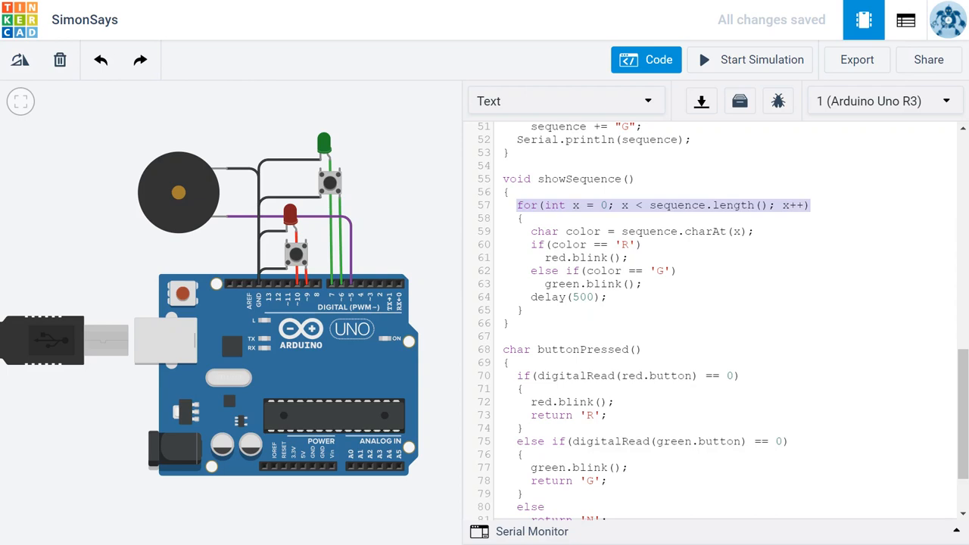
{"action": "scroll", "scroll_direction": "down", "scroll_amount": 3}
{"action": "type", "text": "bool matchSequence()"}
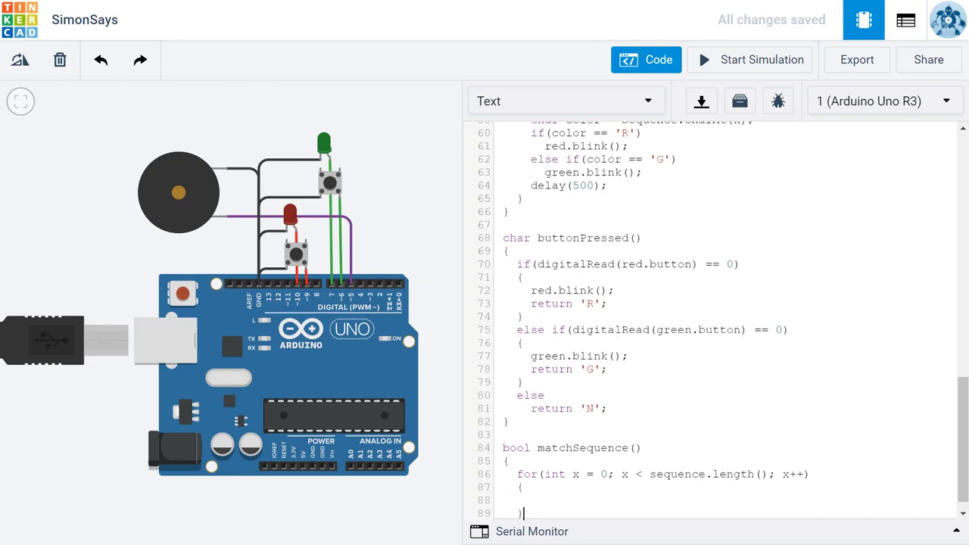
{"action": "scroll", "scroll_direction": "down", "scroll_amount": 3}
{"action": "type", "text": "char b"}
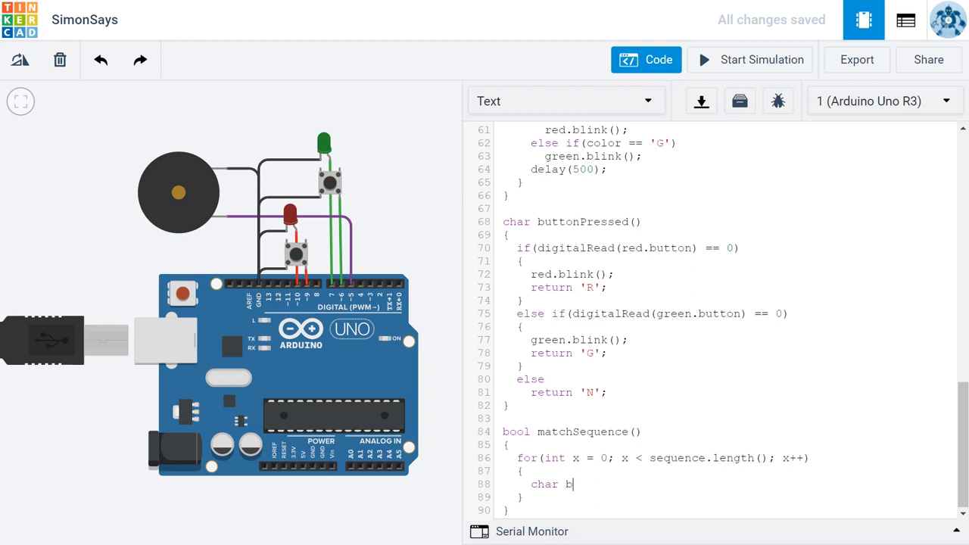
Declare "char button = 'N';" inside the for loop
{"action": "type", "text": "utton"}
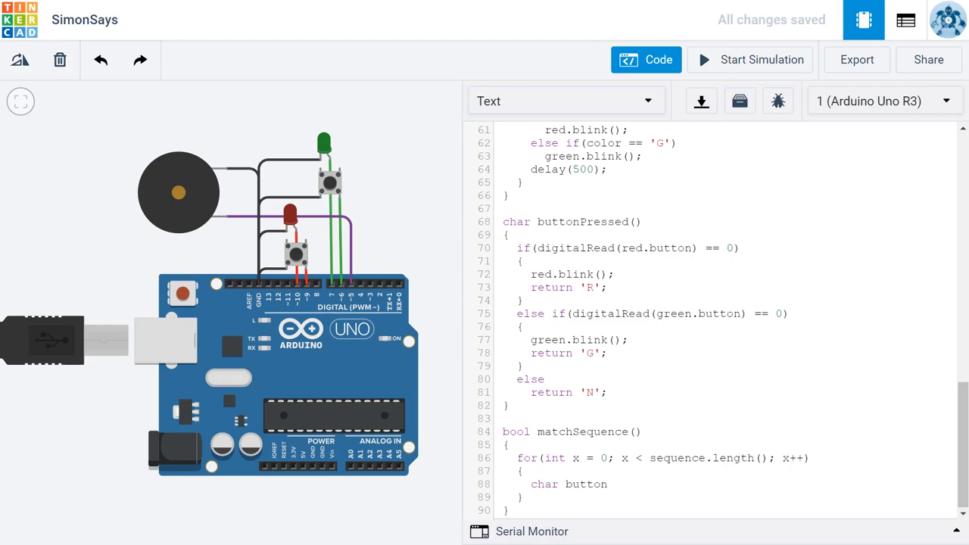
{"action": "type", "text": "= '"}
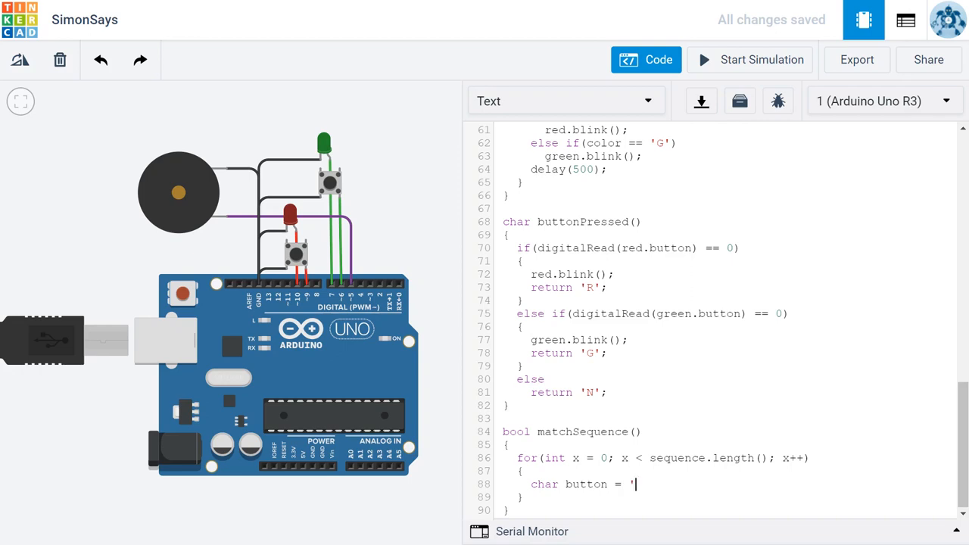
{"action": "type", "text": "N';"}
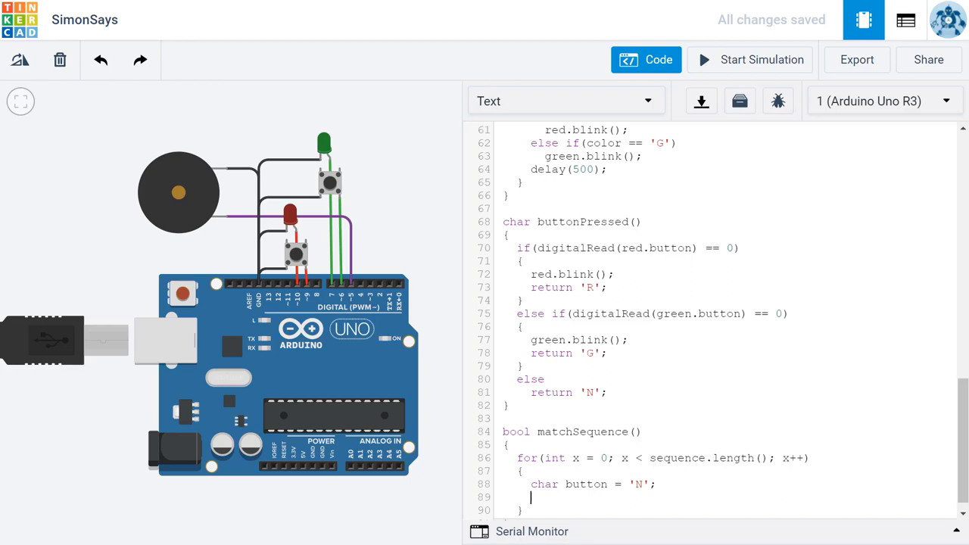
Start a "while(button == 'N')" loop after the declaration
{"action": "type", "text": "while"}
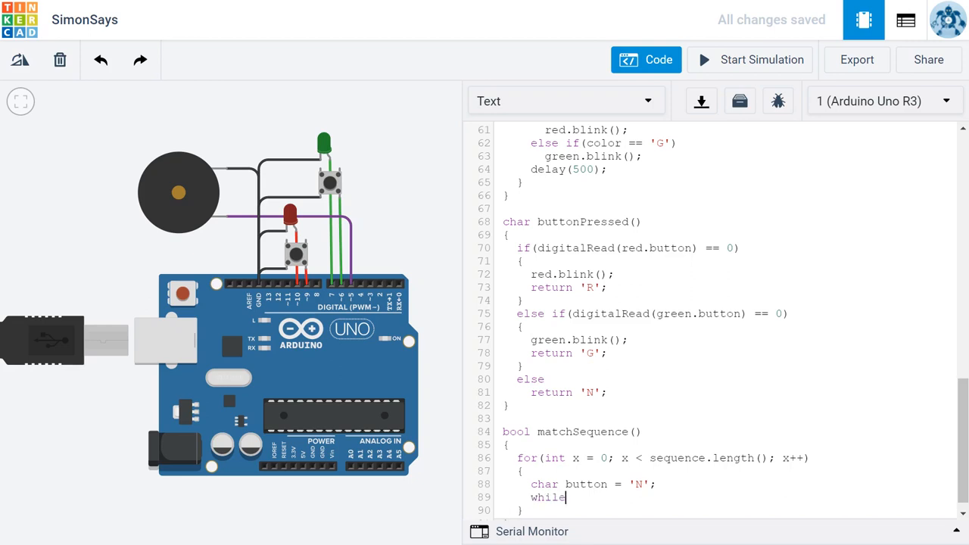
{"action": "type", "text": "("}
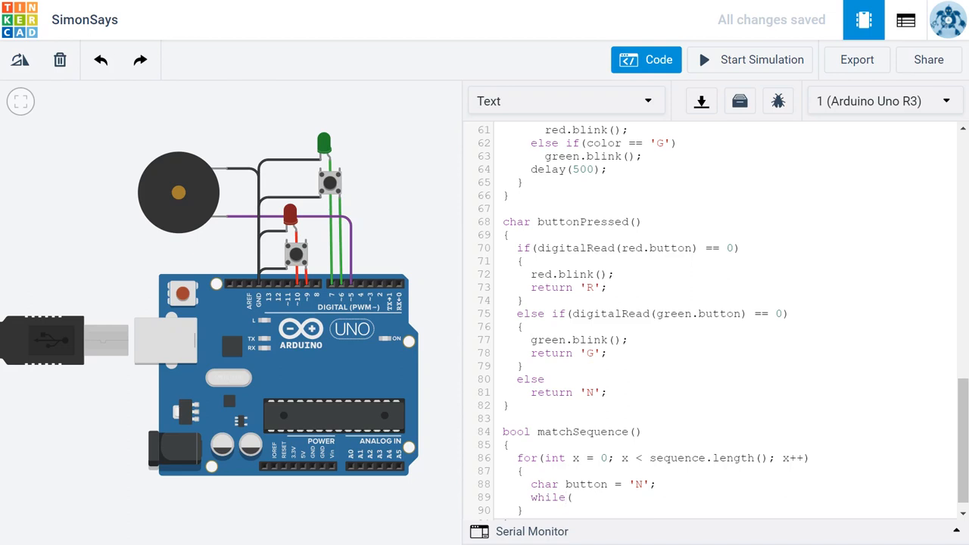
{"action": "type", "text": "b"}
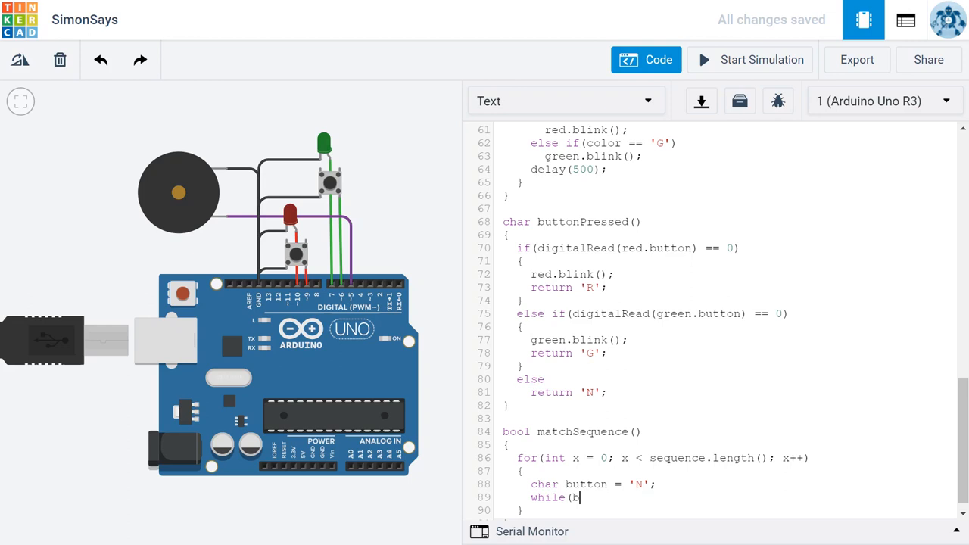
{"action": "type", "text": "utton"}
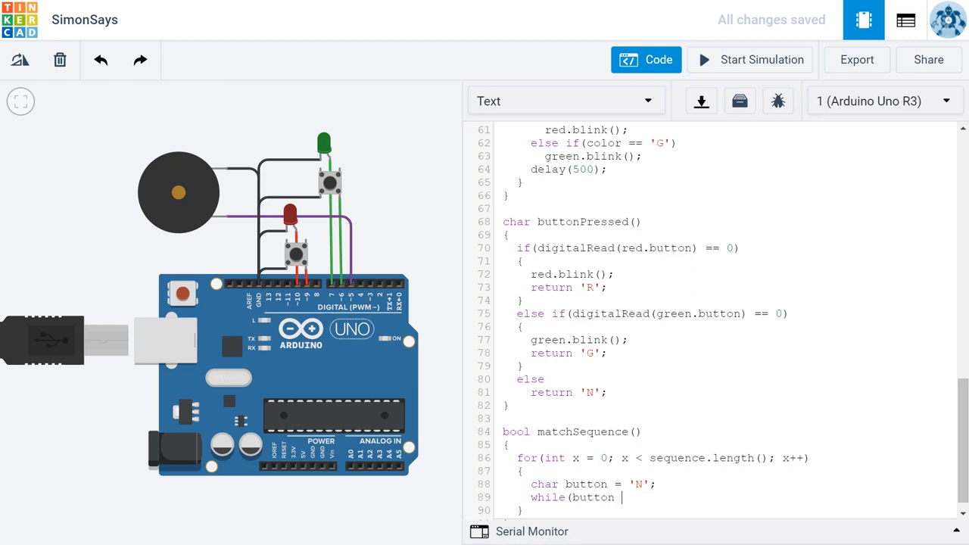
{"action": "type", "text": "=="}
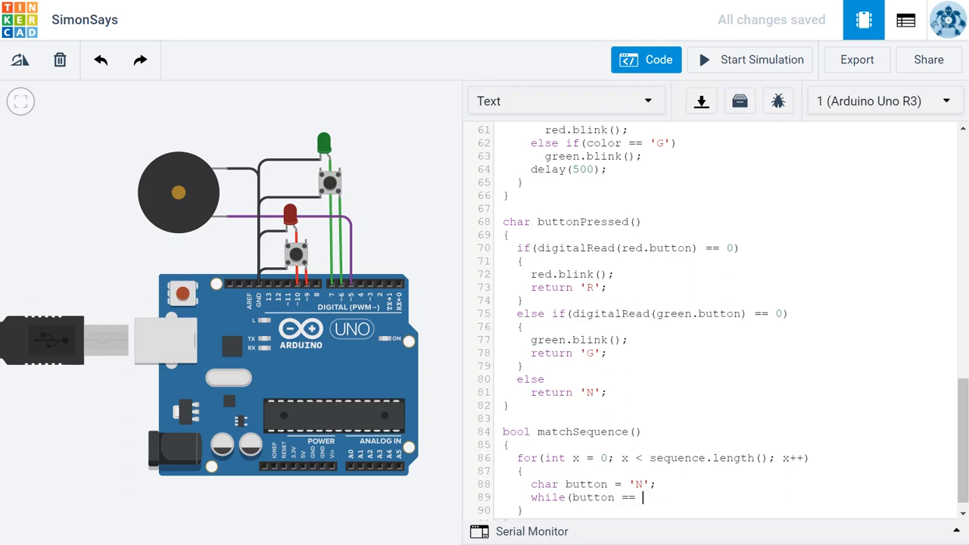
{"action": "type", "text": "'N"}
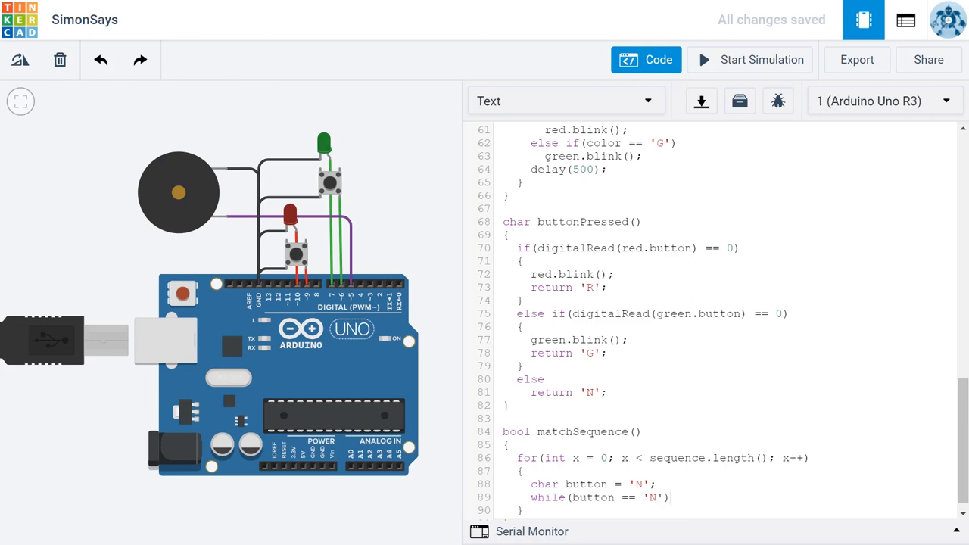
In the while loop body, assign 'button = buttonPressed();' so it polls until a press
{"action": "key", "text": "Return"}
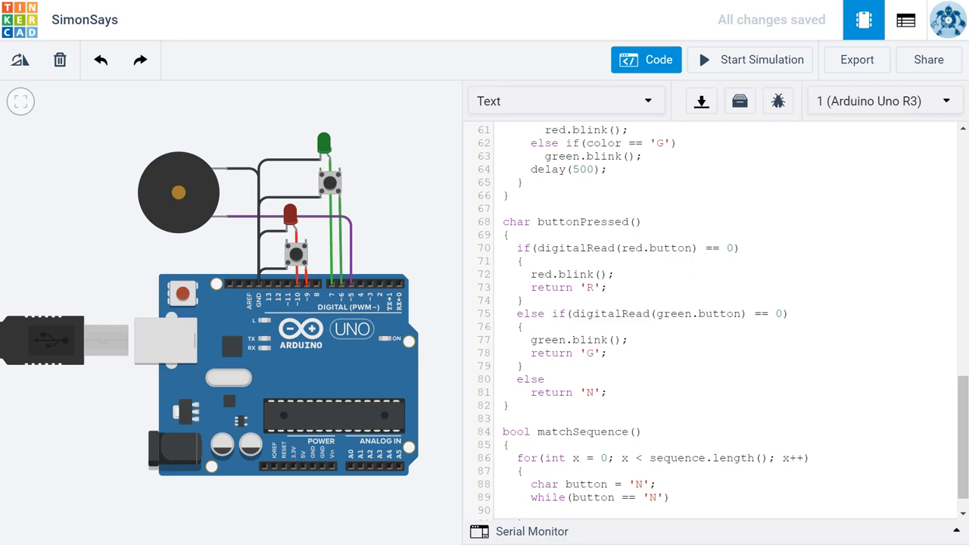
{"action": "type", "text": "button"}
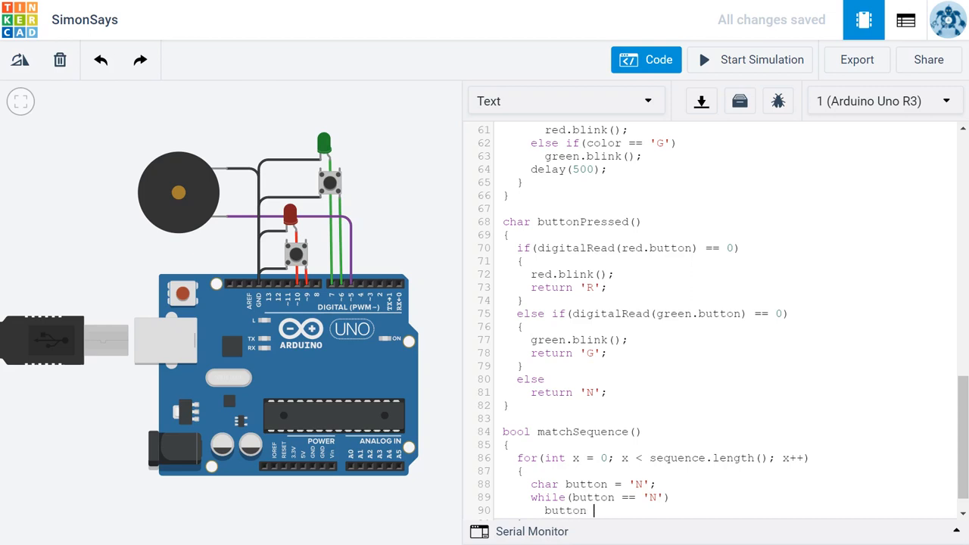
{"action": "type", "text": "= buttonPre"}
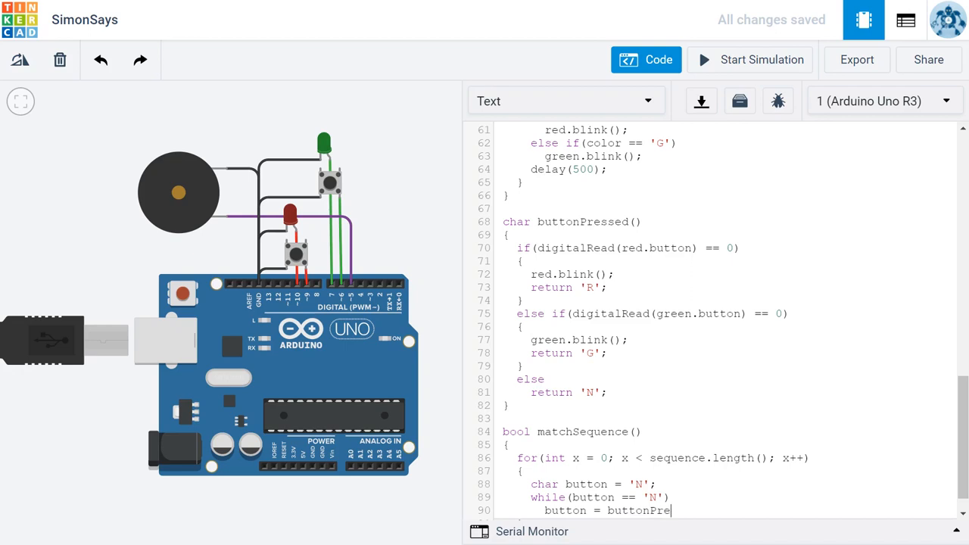
{"action": "type", "text": "ssed()"}
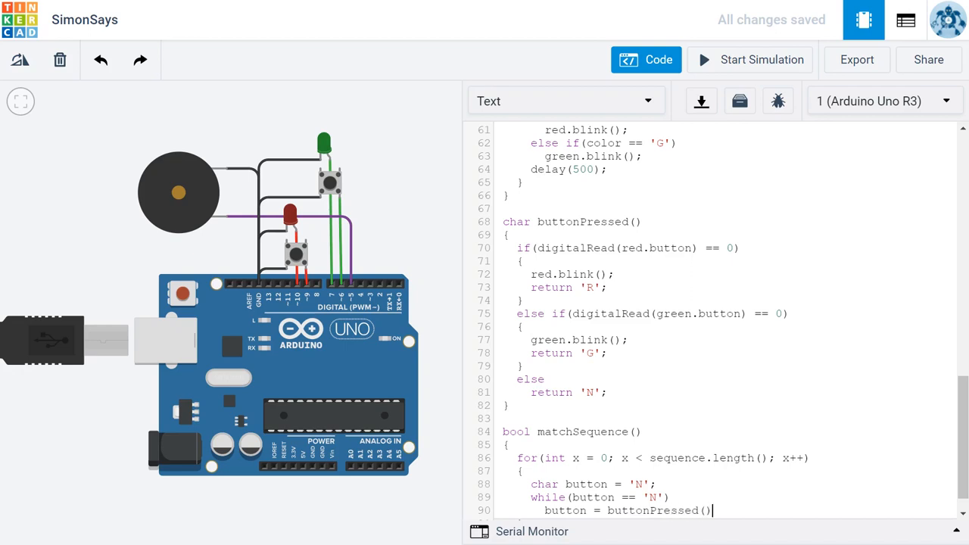
{"action": "type", "text": ";"}
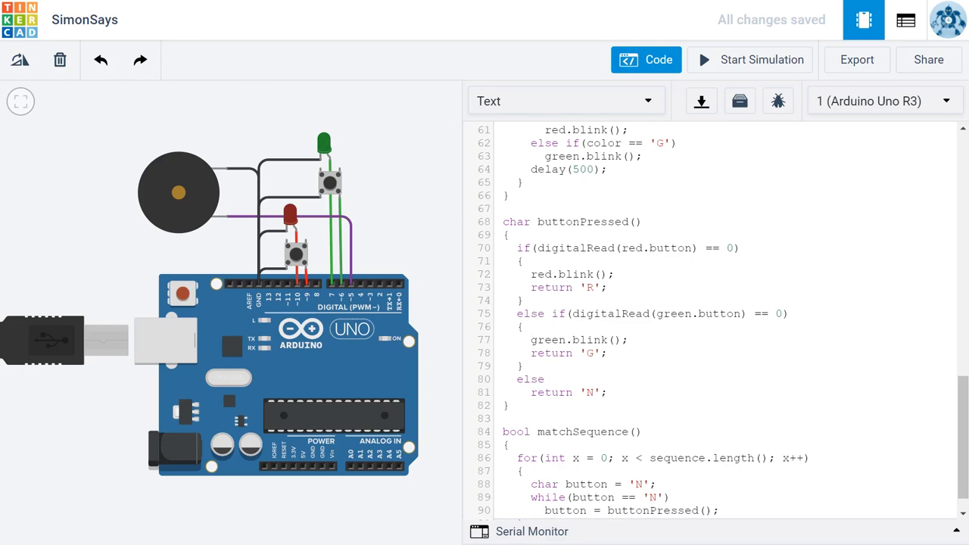
Add an if checking whether button differs from sequence.charAt(x) after the while loop
{"action": "scroll", "scroll_direction": "down", "scroll_amount": 3}
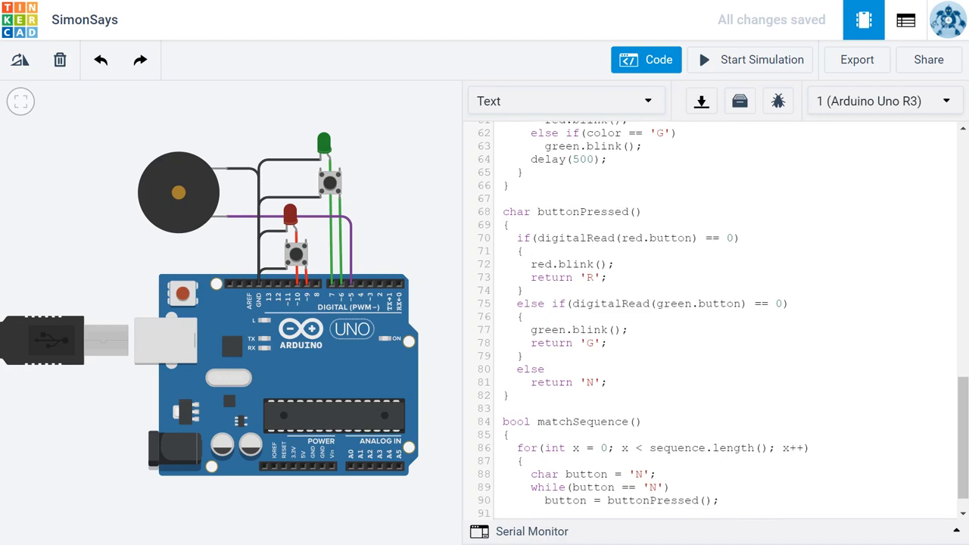
{"action": "type", "text": "if"}
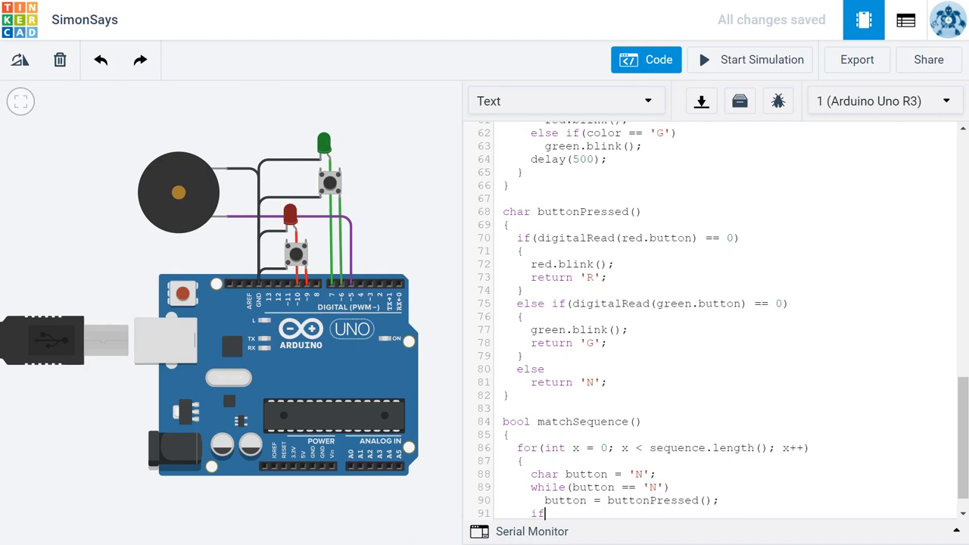
{"action": "type", "text": "(button !="}
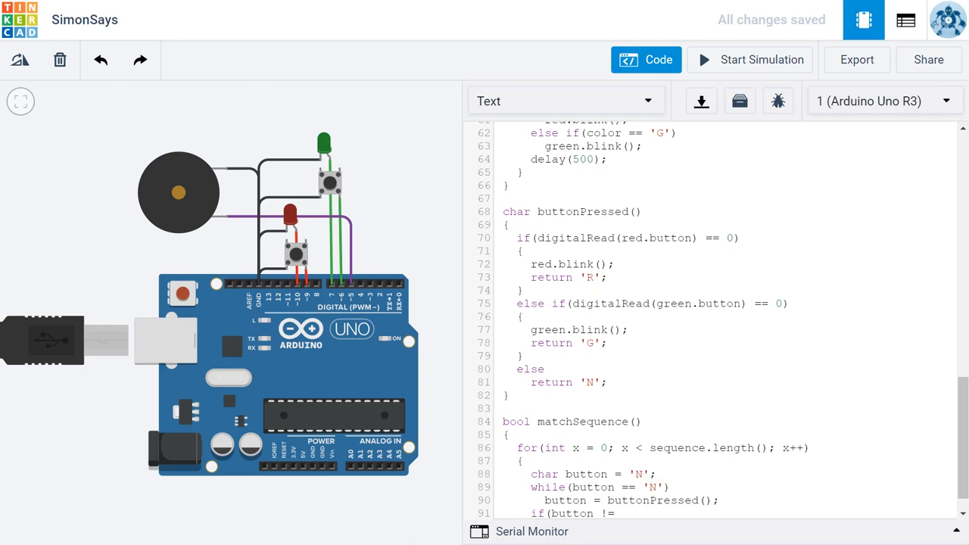
{"action": "left_click", "coordinate": [621, 513]}
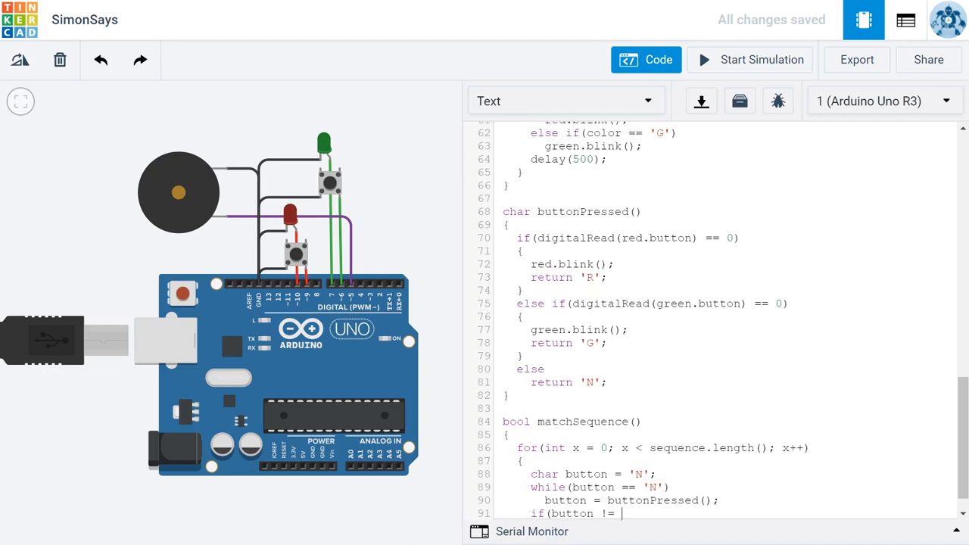
{"action": "type", "text": "se"}
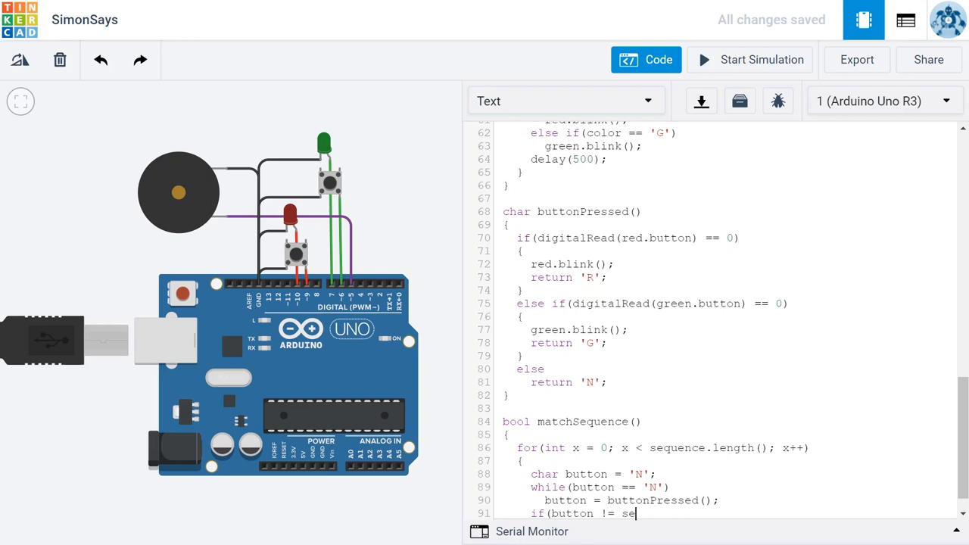
{"action": "type", "text": "quence"}
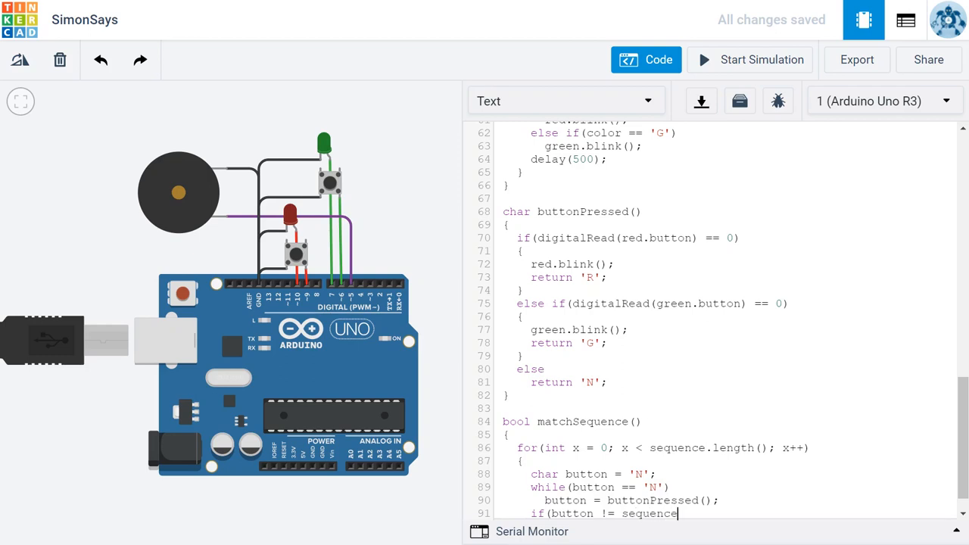
{"action": "type", "text": ".c"}
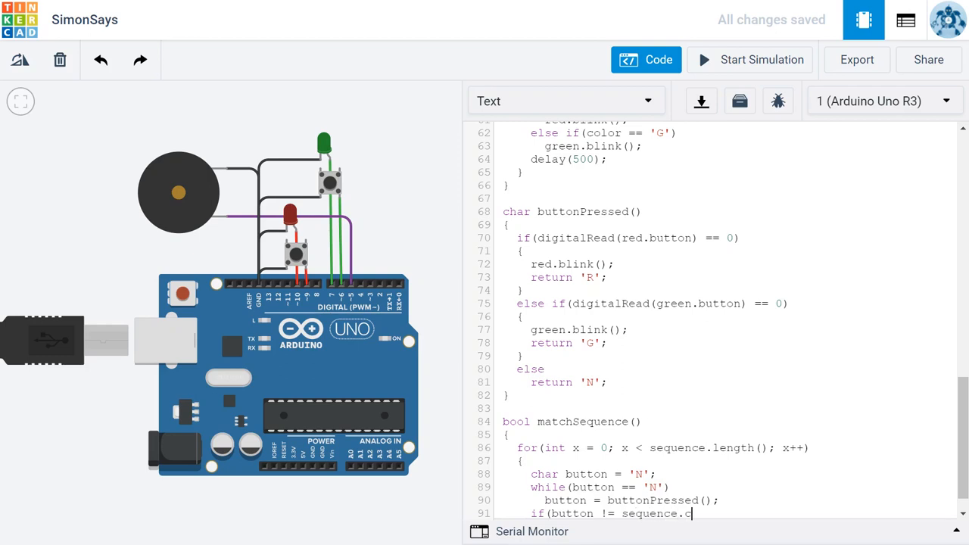
{"action": "type", "text": "harAt"}
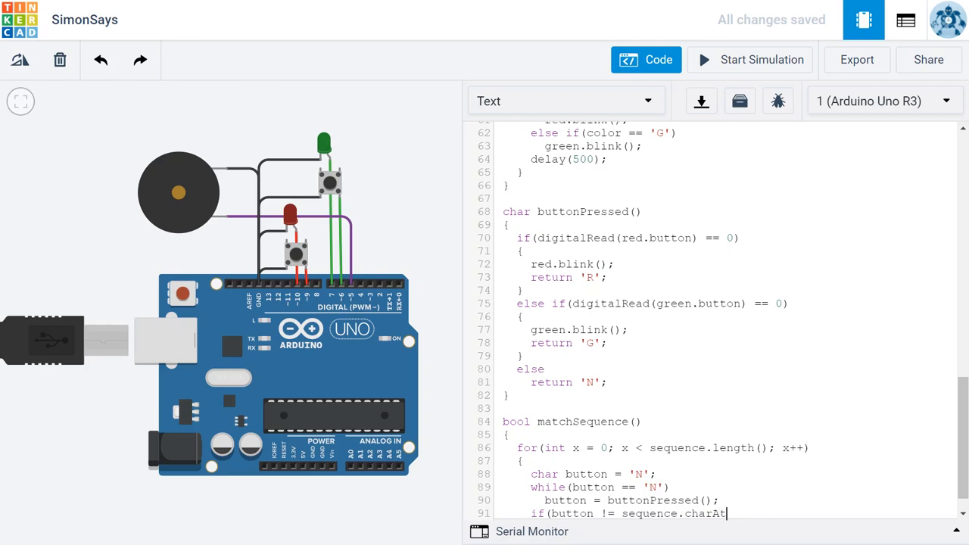
{"action": "type", "text": "(x))"}
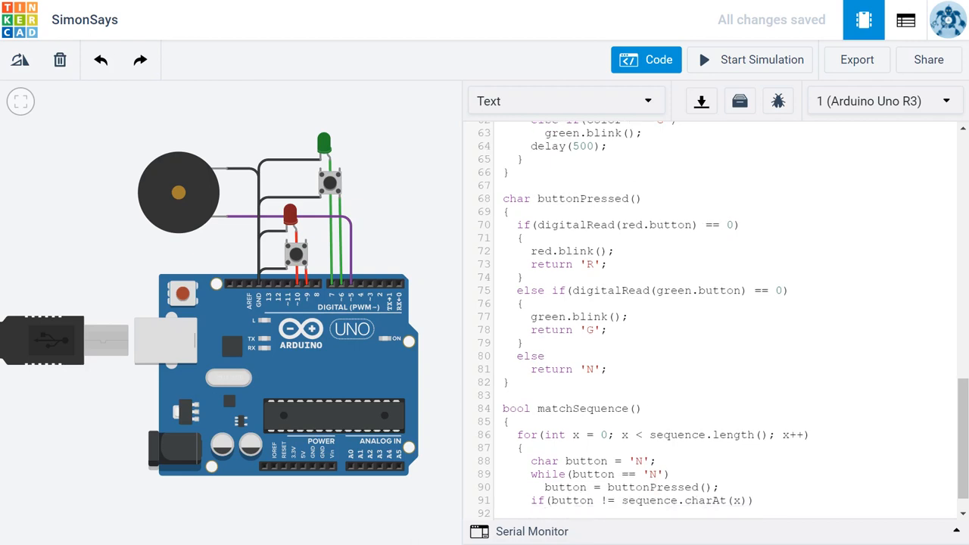
Make the if body 'return false;' for a wrong button press
{"action": "left_click", "coordinate": [545, 513]}
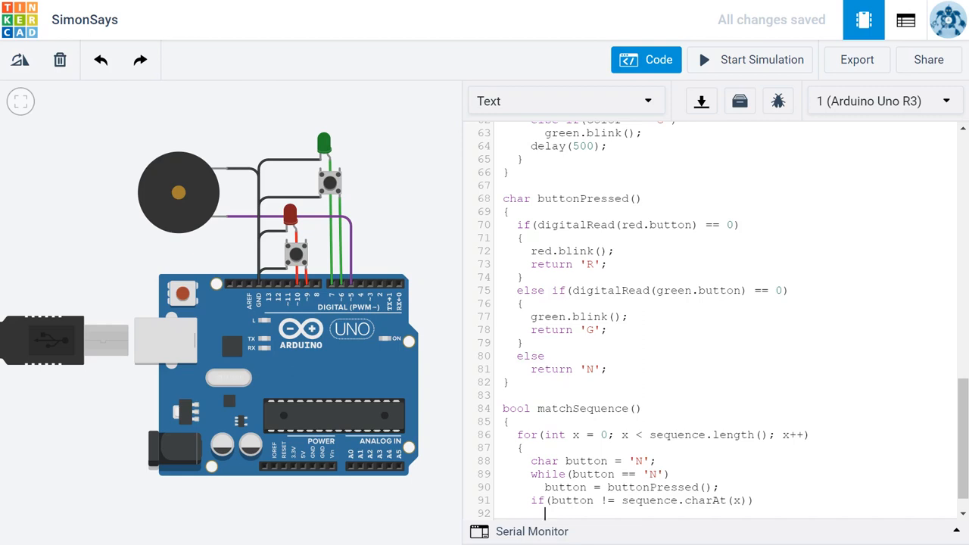
{"action": "type", "text": "return"}
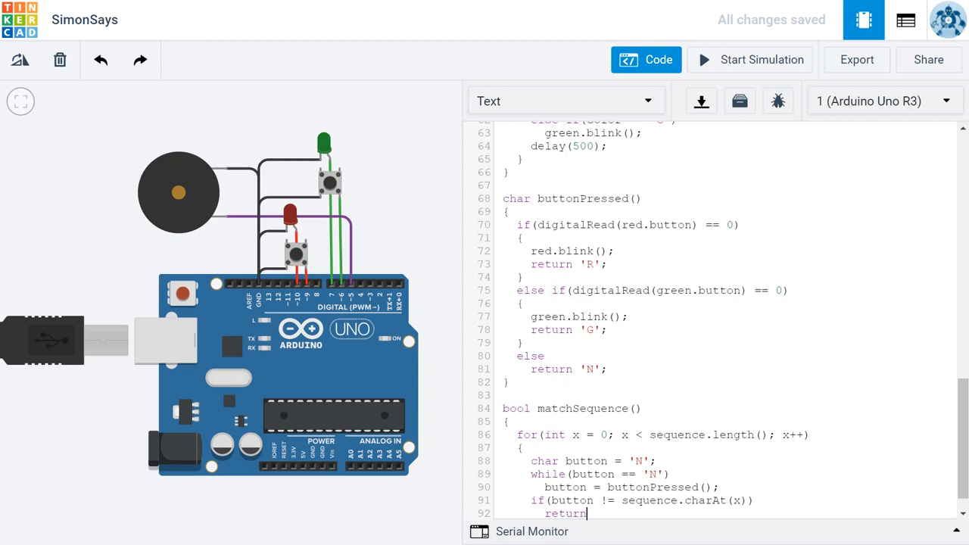
{"action": "type", "text": "fal"}
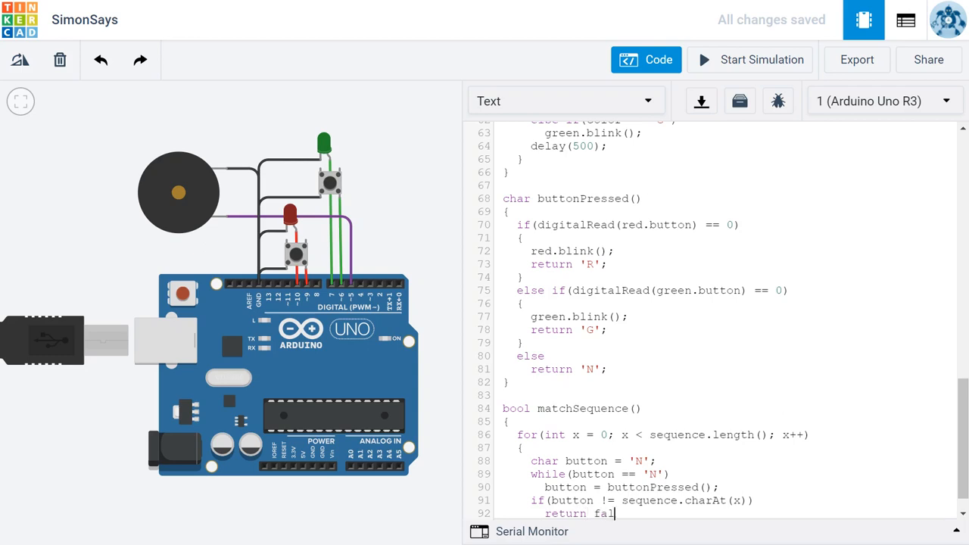
{"action": "type", "text": "se;"}
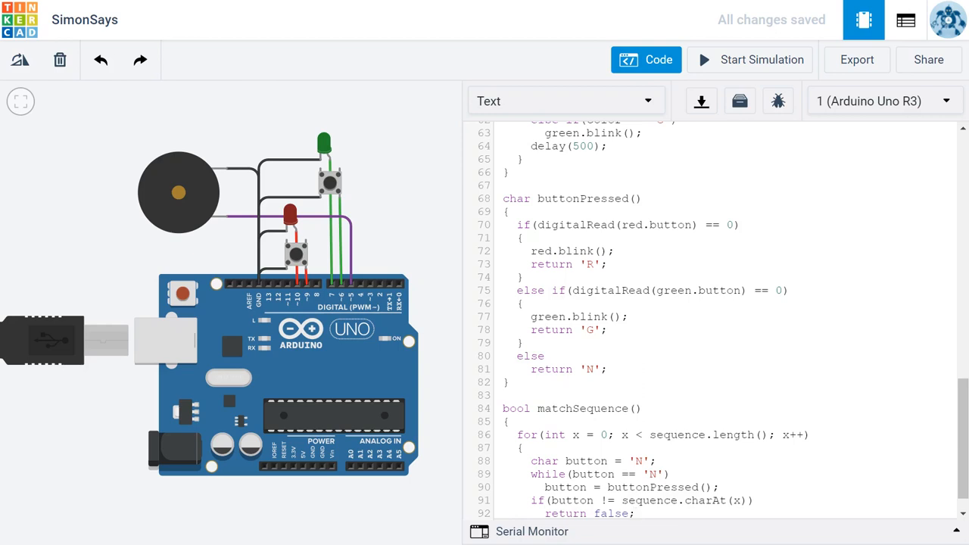
Add 'return true;' after the for loop so a full match returns true
{"action": "scroll", "scroll_direction": "down", "scroll_amount": 3}
{"action": "type", "text": "r"}
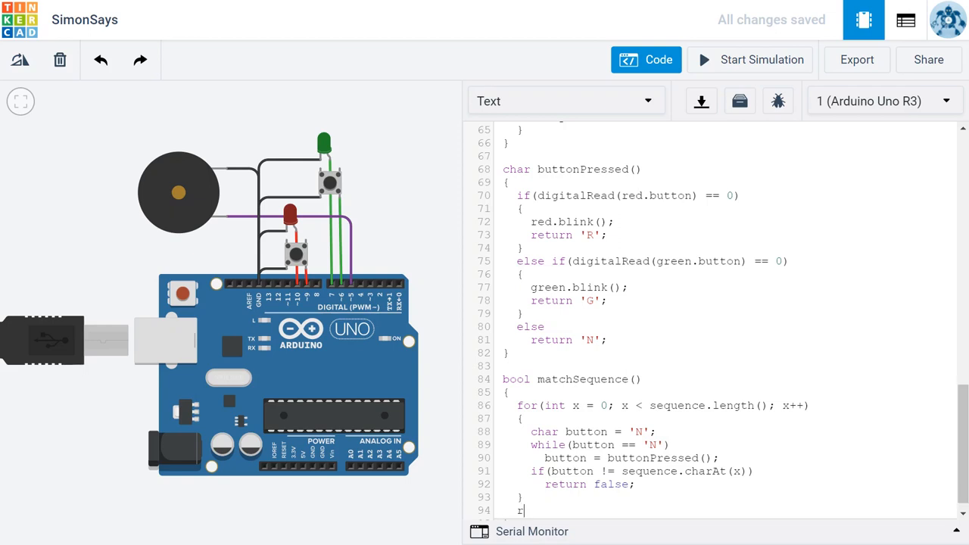
{"action": "type", "text": "eturn true;"}
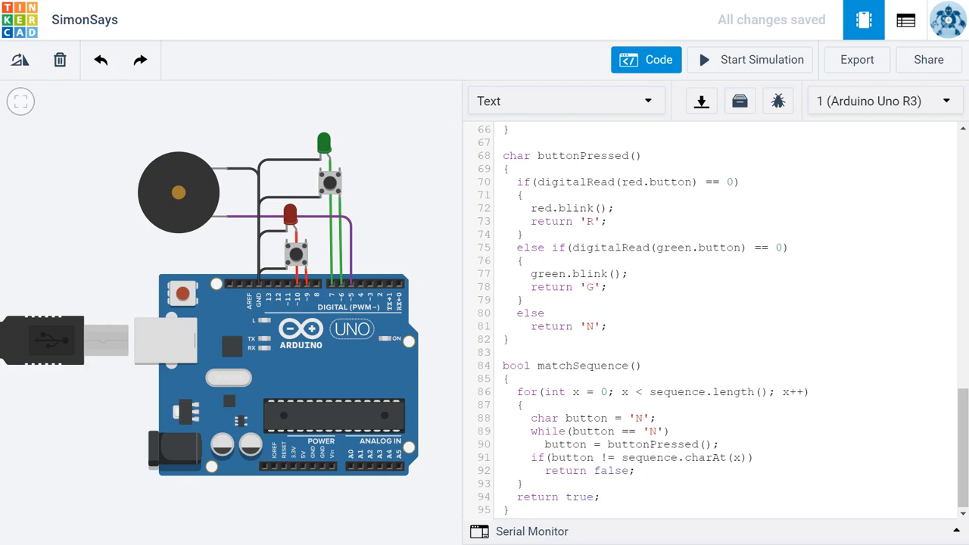
{"action": "left_click", "coordinate": [599, 497]}
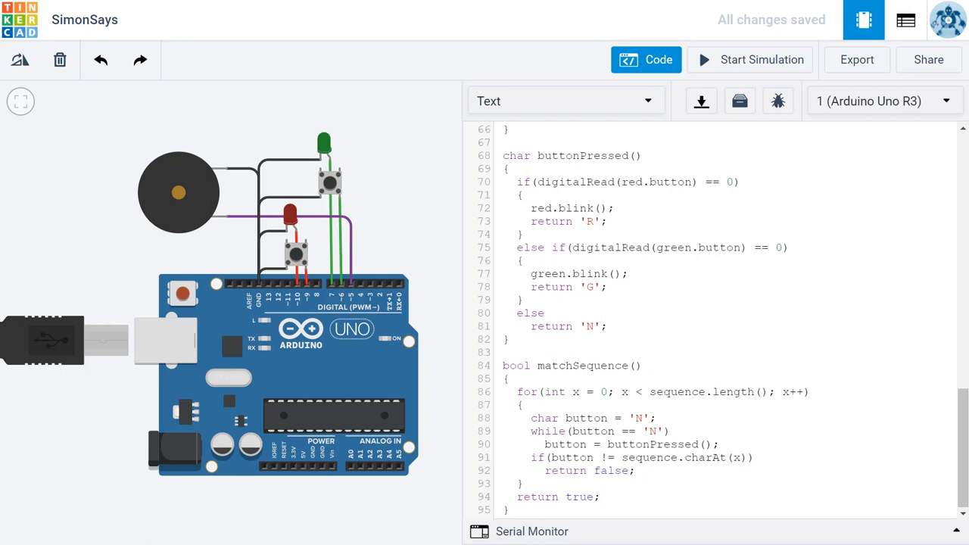
{"action": "left_click", "coordinate": [599, 496]}
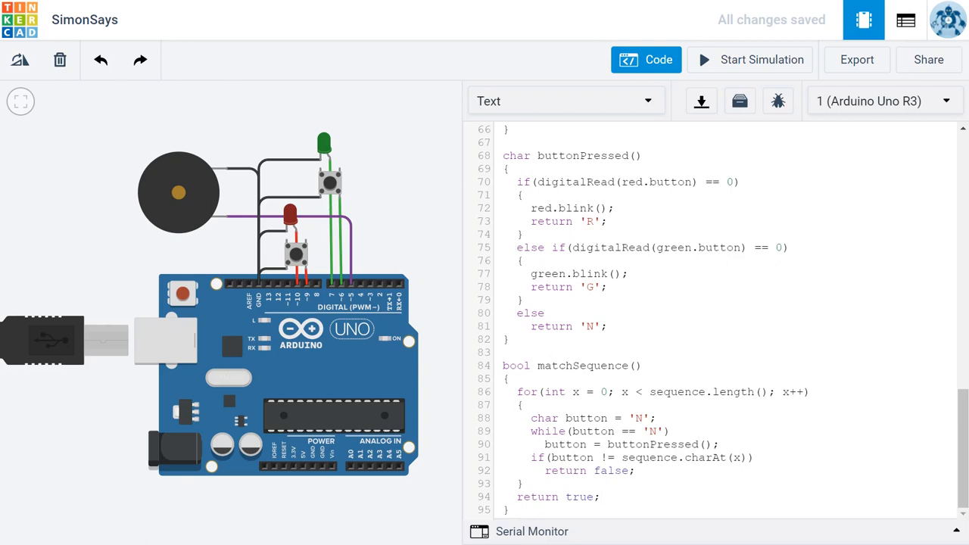
Set the stored sequence string to "RGRR"
{"action": "scroll", "scroll_direction": "up", "scroll_amount": 3}
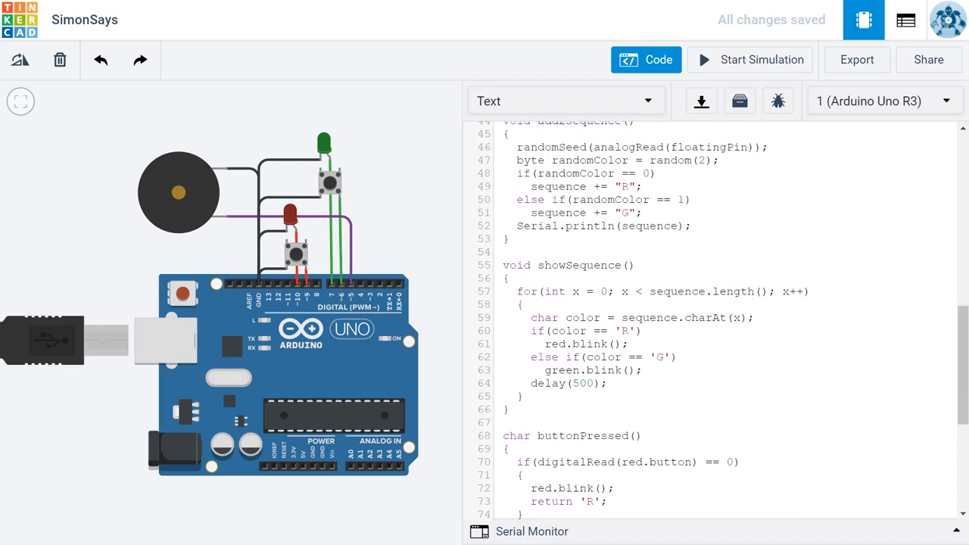
{"action": "scroll", "scroll_direction": "up", "scroll_amount": 3}
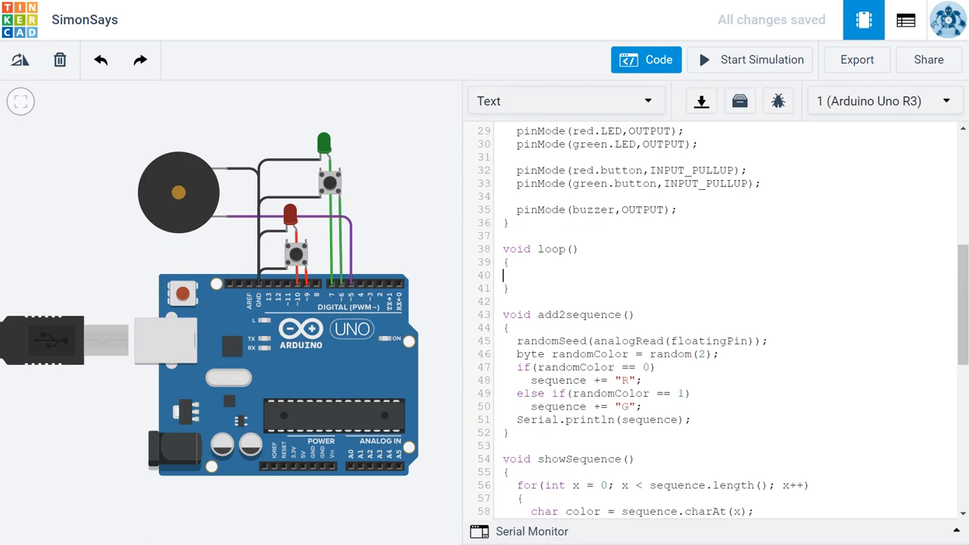
{"action": "scroll", "scroll_direction": "up", "scroll_amount": 3}
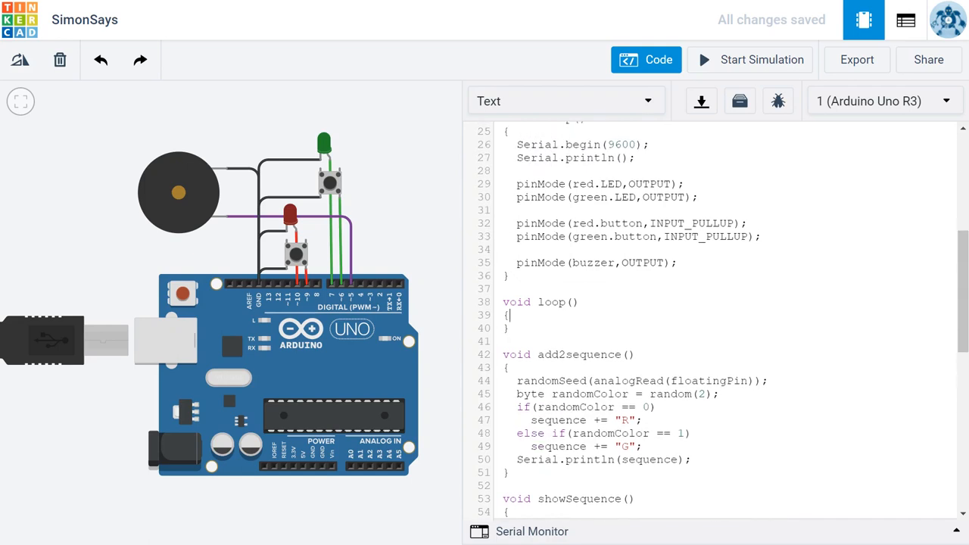
{"action": "scroll", "scroll_direction": "up", "scroll_amount": 3}
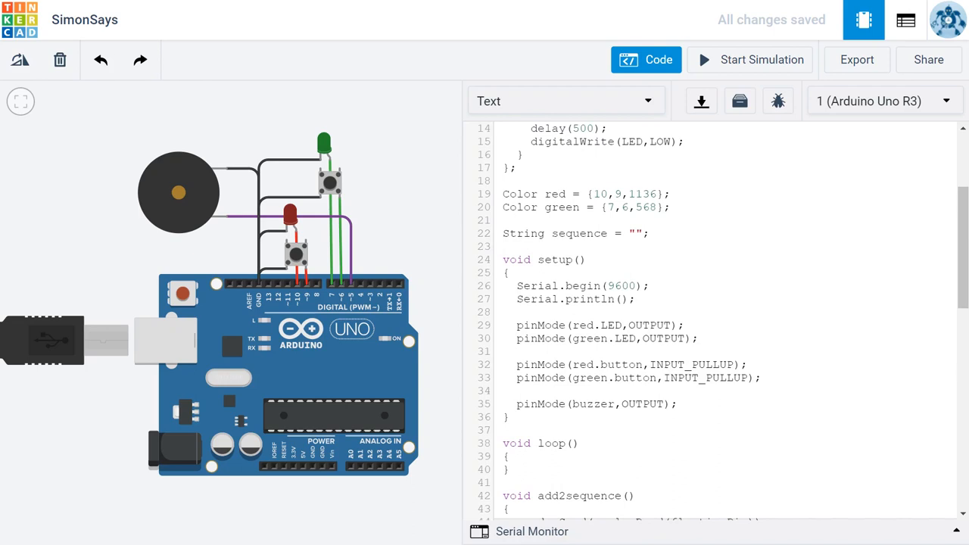
{"action": "left_click", "coordinate": [634, 233]}
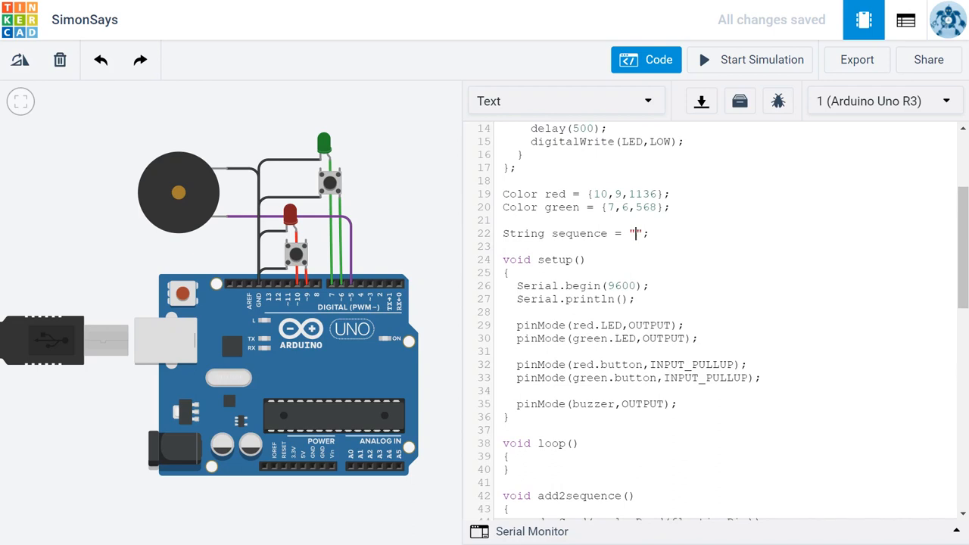
{"action": "type", "text": "RGRR"}
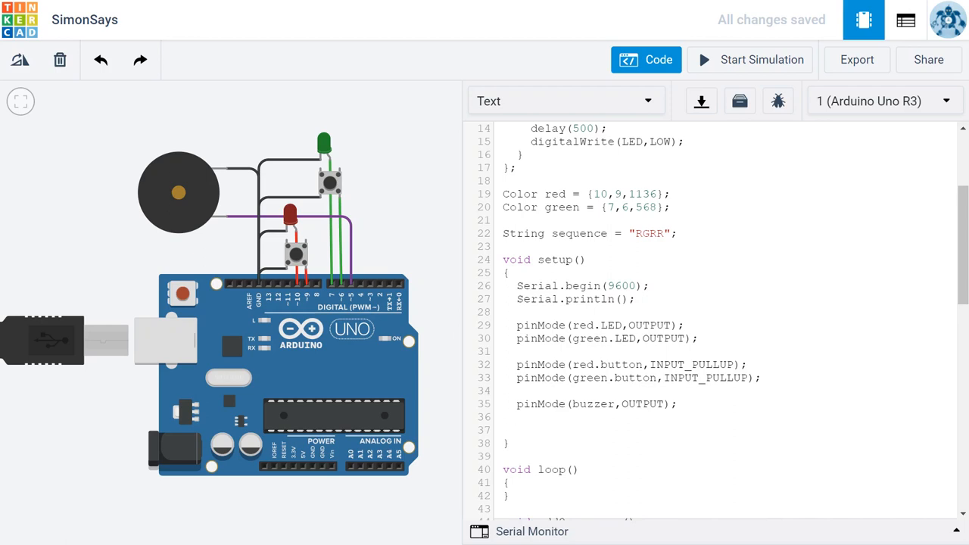
Add 'Serial.println(matchSequence());' at the end of setup()
{"action": "type", "text": "matchSeq"}
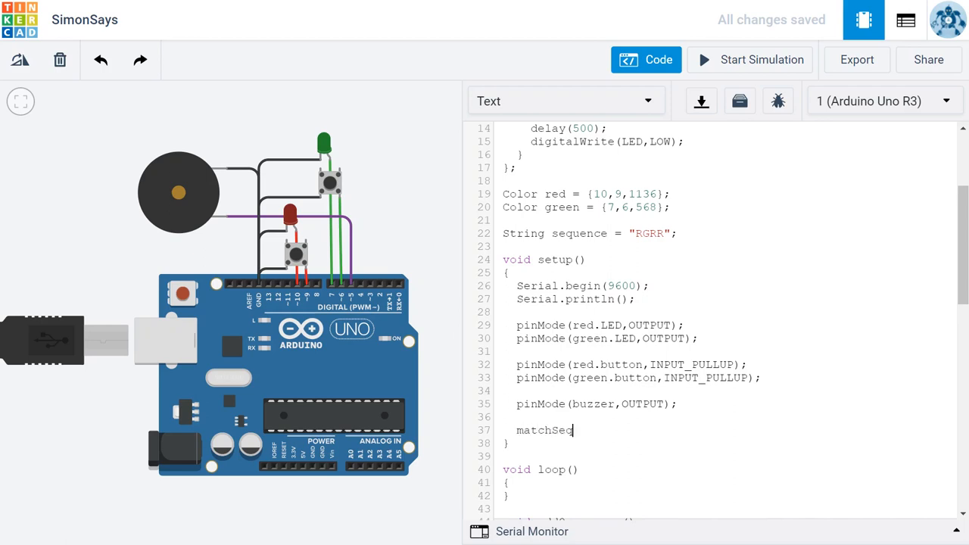
{"action": "type", "text": "uence()"}
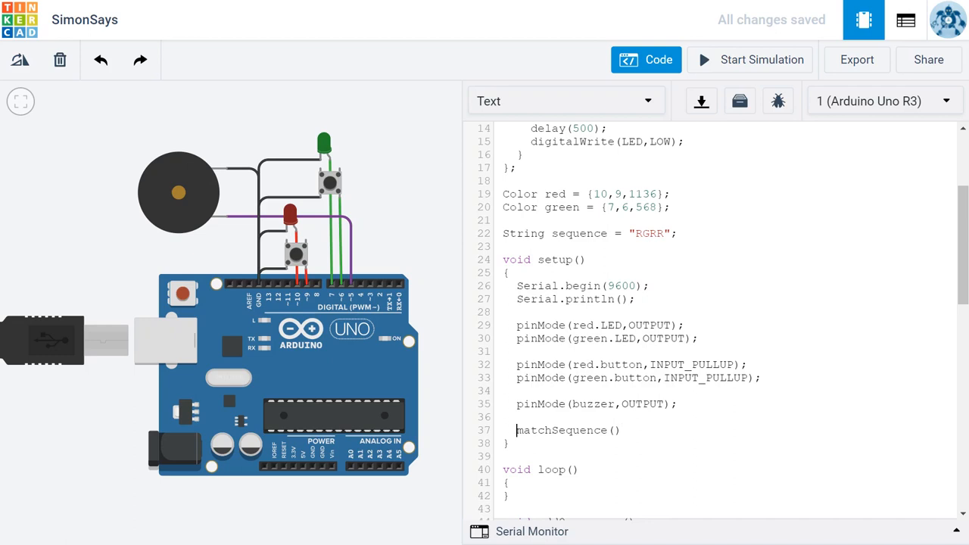
{"action": "type", "text": "Serial.println("}
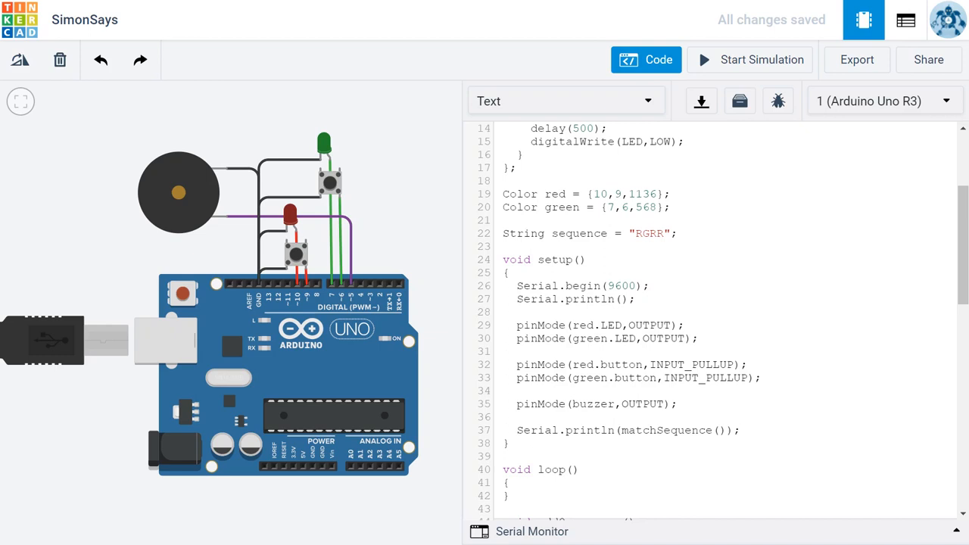
{"action": "scroll", "scroll_direction": "down", "scroll_amount": 3}
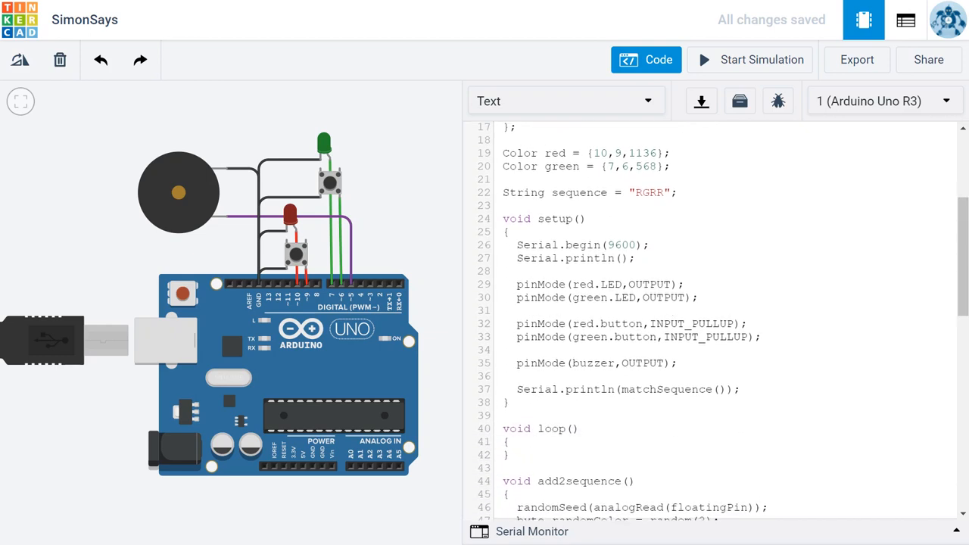
{"action": "scroll", "scroll_direction": "down", "scroll_amount": 3}
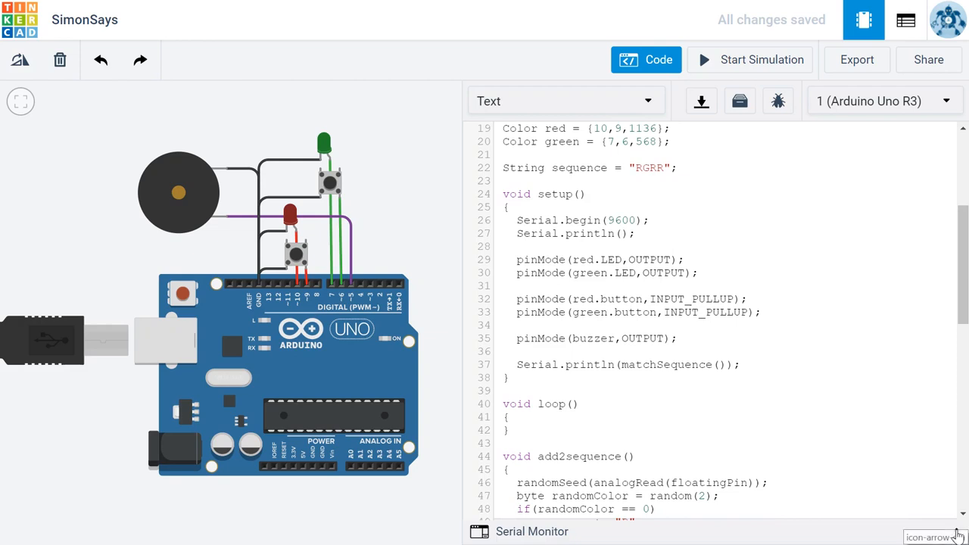
Show the Serial Monitor and start the simulation; entering the correct sequence prints 1
{"action": "left_click", "coordinate": [531, 530]}
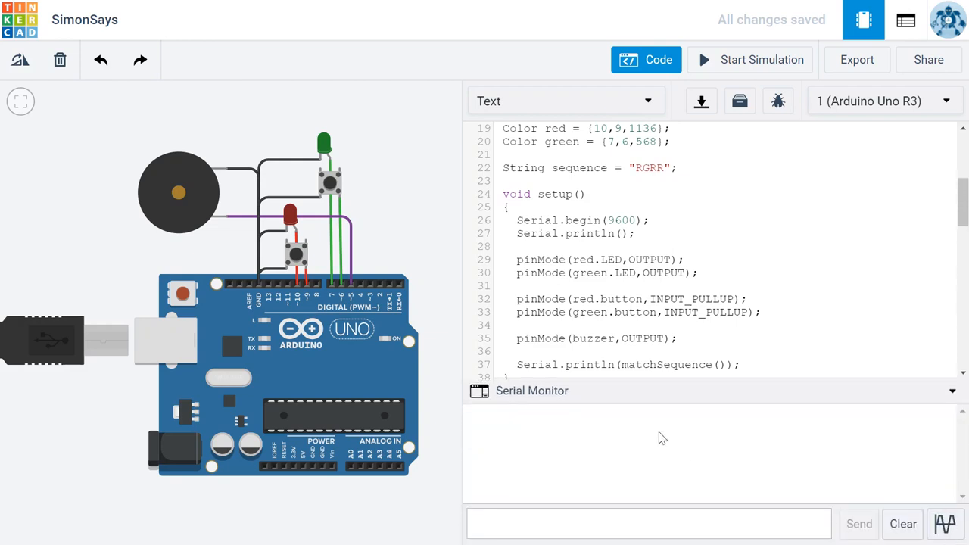
{"action": "mouse_move", "coordinate": [753, 69]}
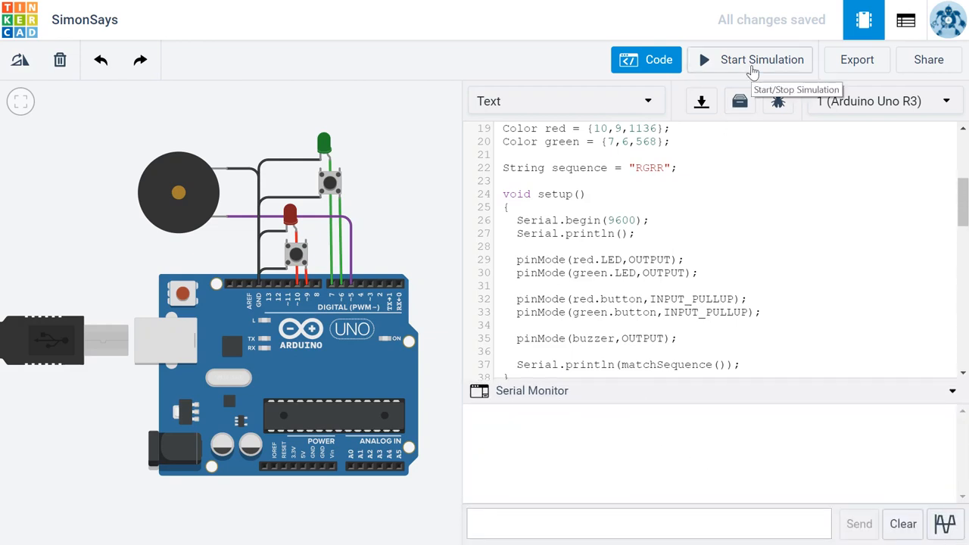
{"action": "left_click", "coordinate": [762, 61]}
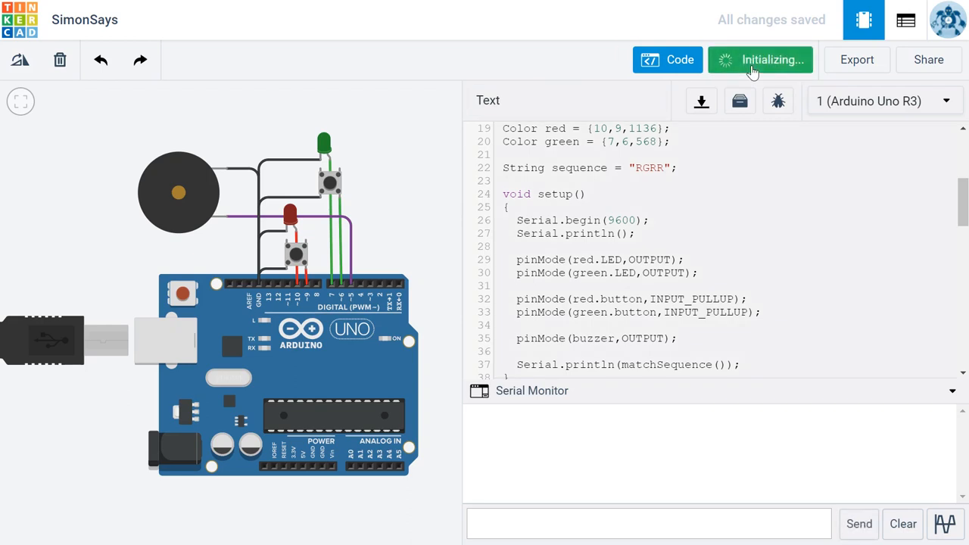
{"action": "left_click", "coordinate": [760, 60]}
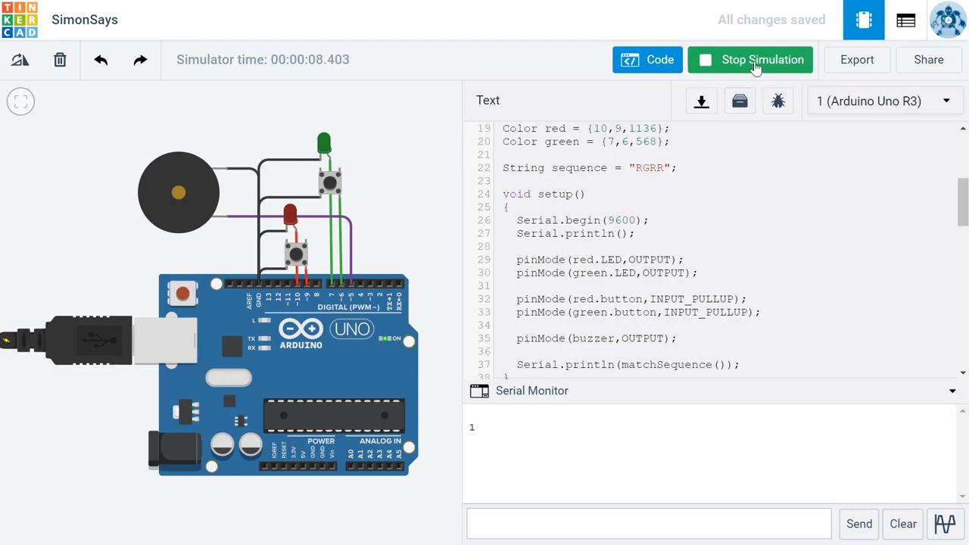
Restart the simulation, enter a wrong sequence so serial prints 0, then stop it
{"action": "left_click", "coordinate": [760, 61]}
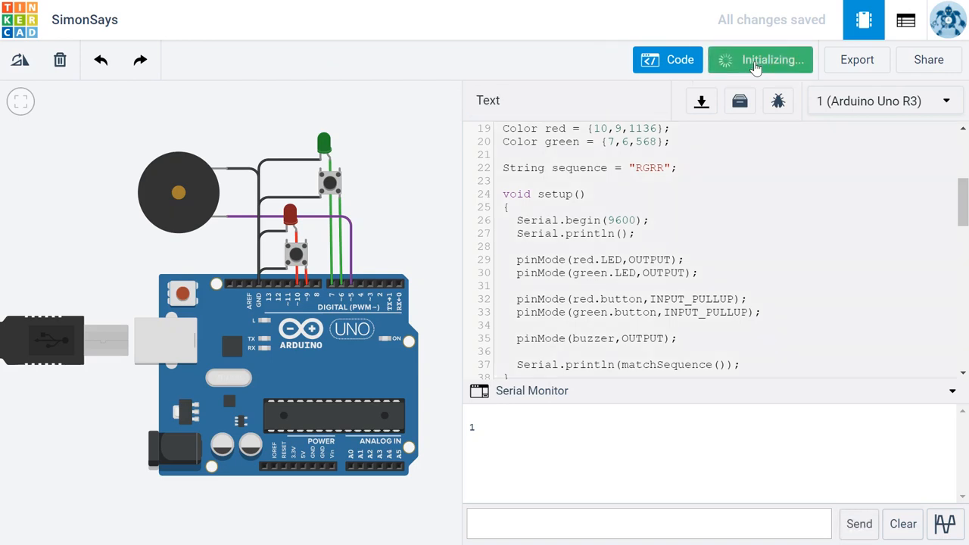
{"action": "left_click", "coordinate": [773, 59]}
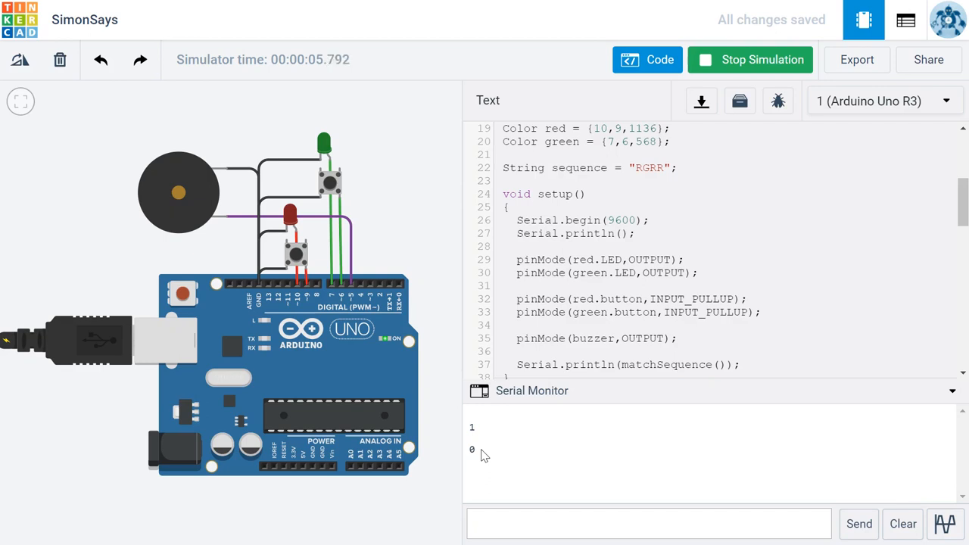
{"action": "mouse_move", "coordinate": [696, 446]}
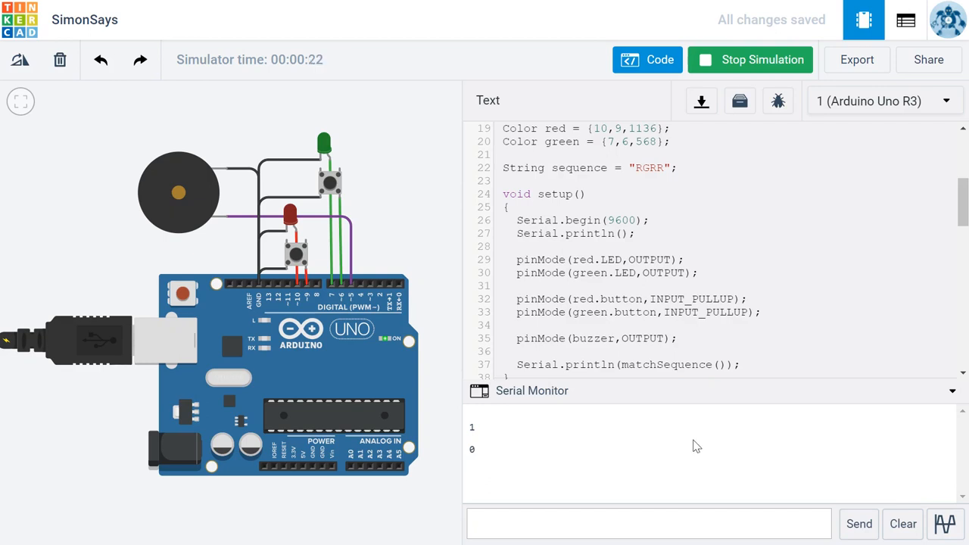
{"action": "mouse_move", "coordinate": [742, 74]}
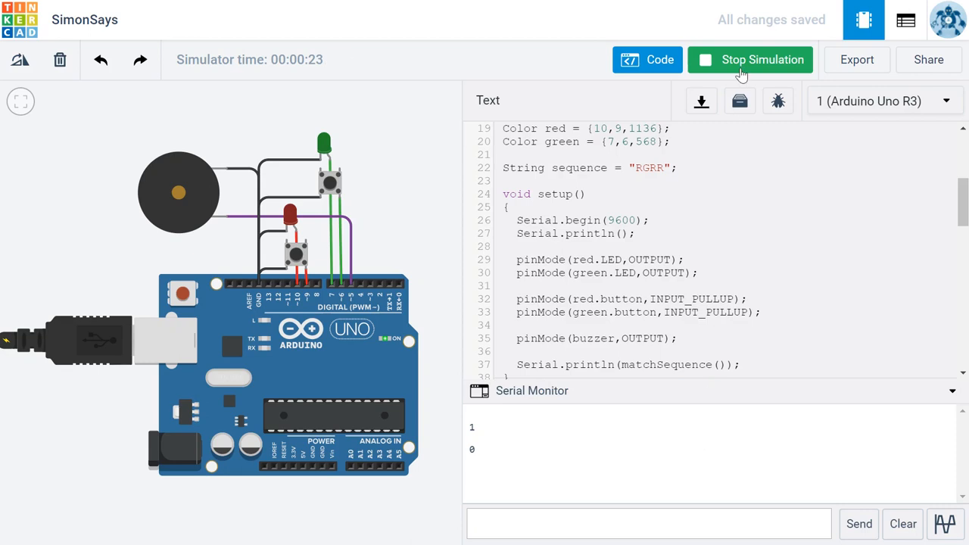
{"action": "left_click", "coordinate": [762, 60]}
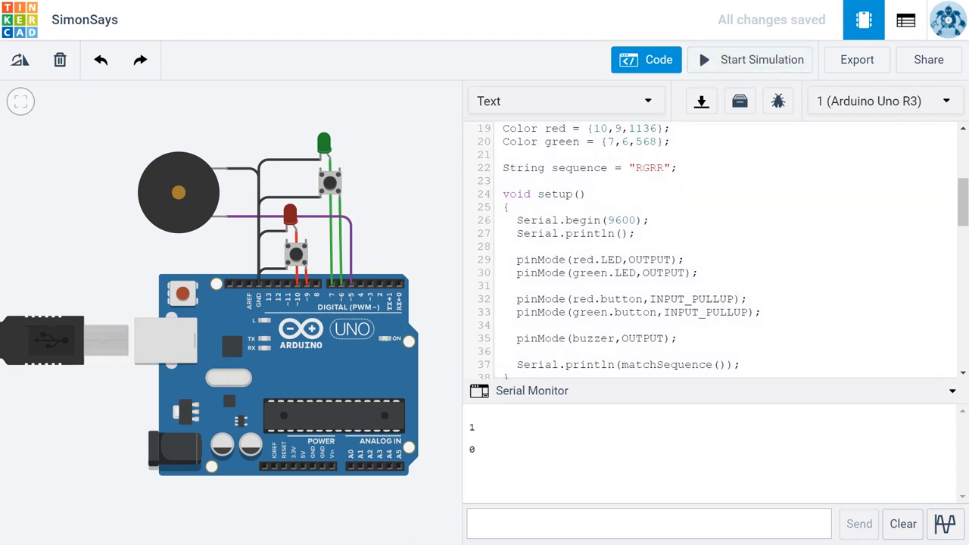